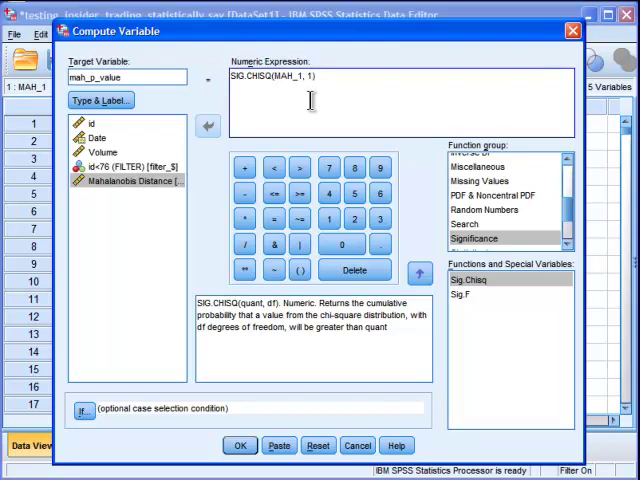
mouse_move(210, 208)
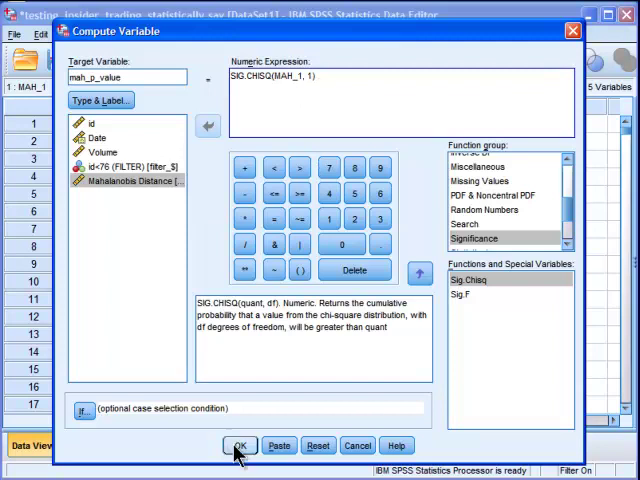
Run the mah_p_value computation and review the new p-value column across the cases
left_click(240, 444)
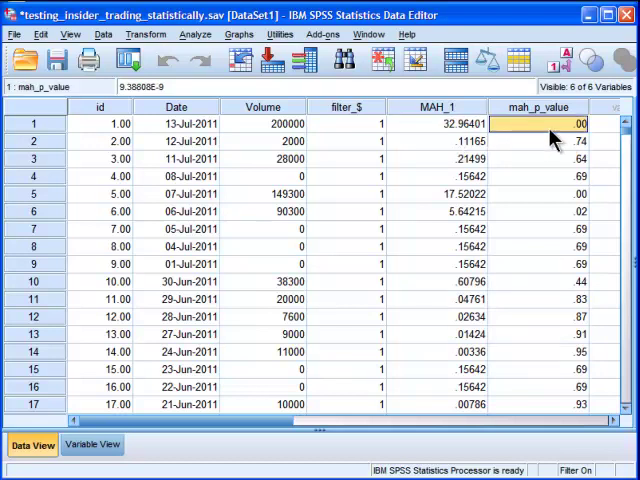
mouse_move(172, 122)
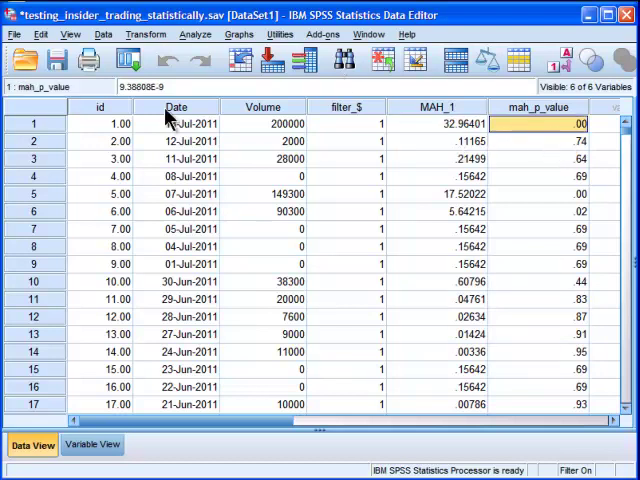
mouse_move(402, 236)
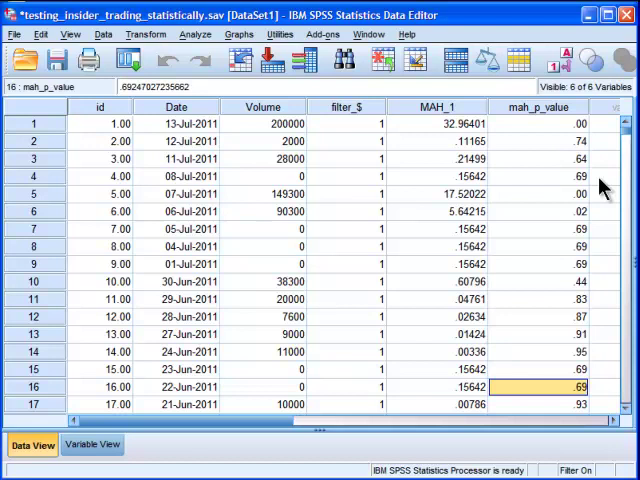
scroll("down", 3)
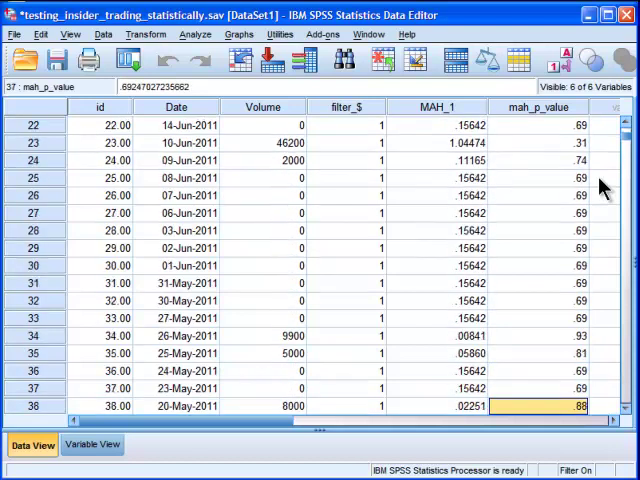
scroll("down", 3)
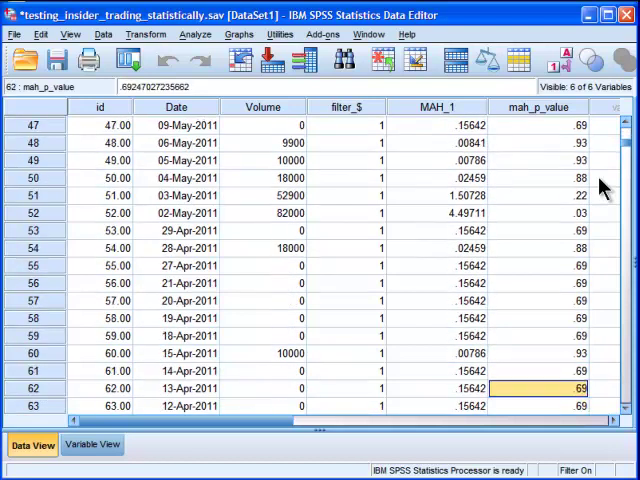
left_click(536, 232)
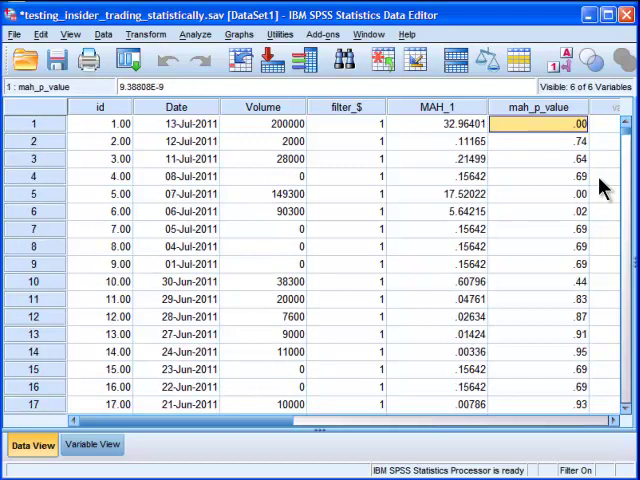
scroll("right", 3)
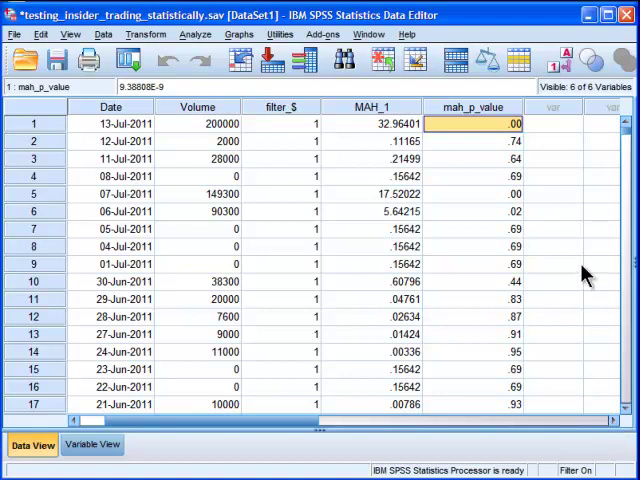
left_click(552, 122)
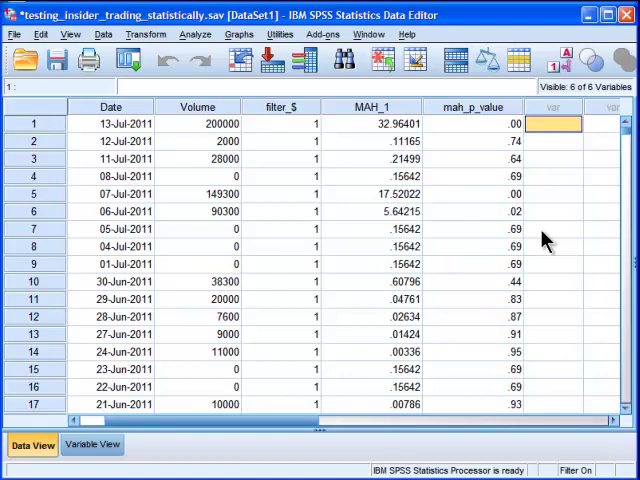
mouse_move(504, 150)
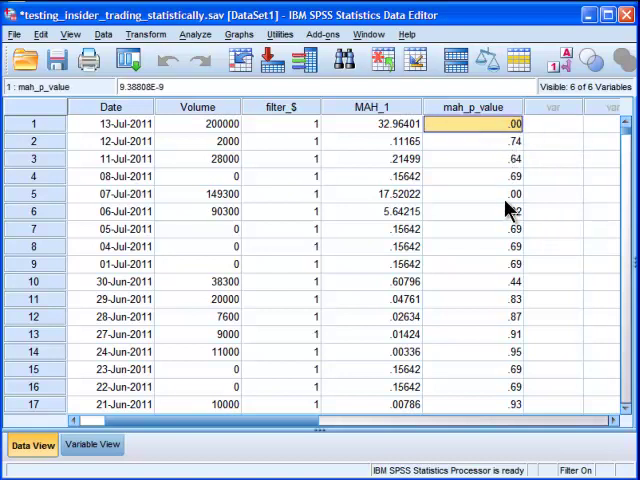
left_click(470, 194)
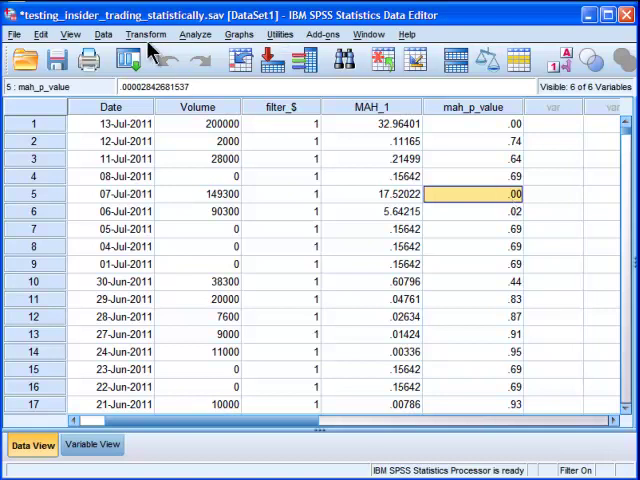
left_click(472, 140)
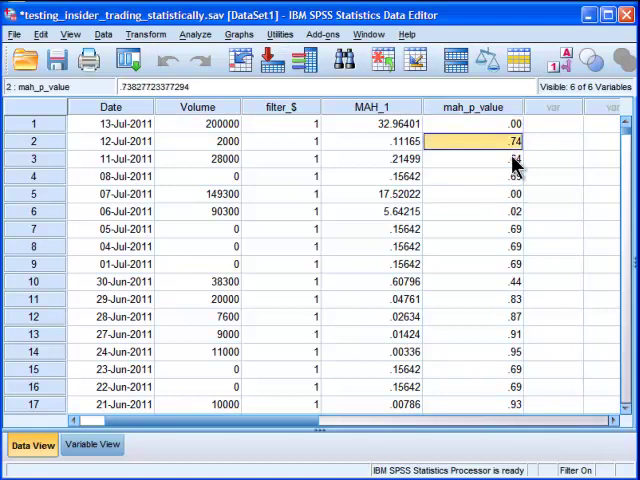
left_click(470, 194)
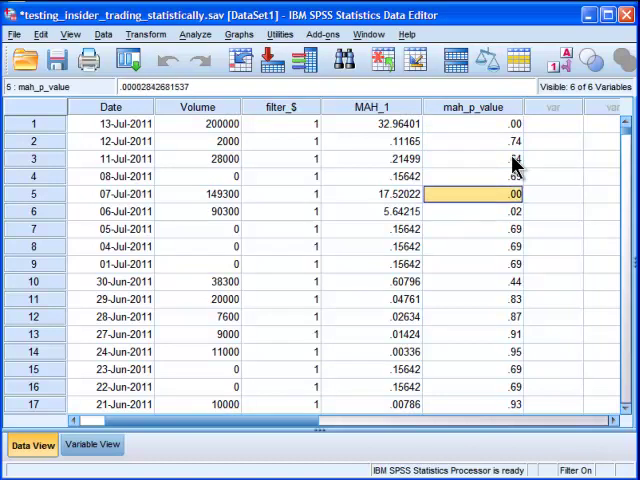
Compute mah_p_value_adj = mah_p_value * 75 as the Bonferroni-adjusted p-value
left_click(470, 122)
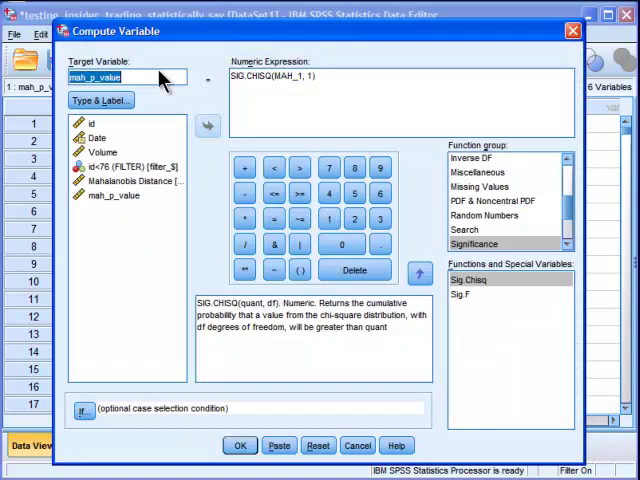
mouse_move(218, 180)
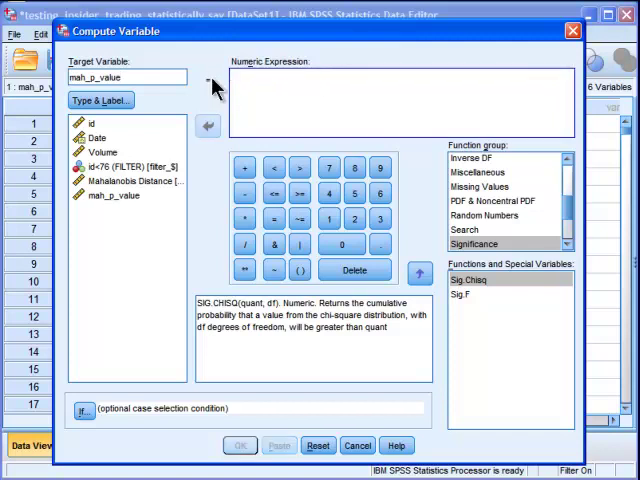
left_click(130, 76)
type("_a")
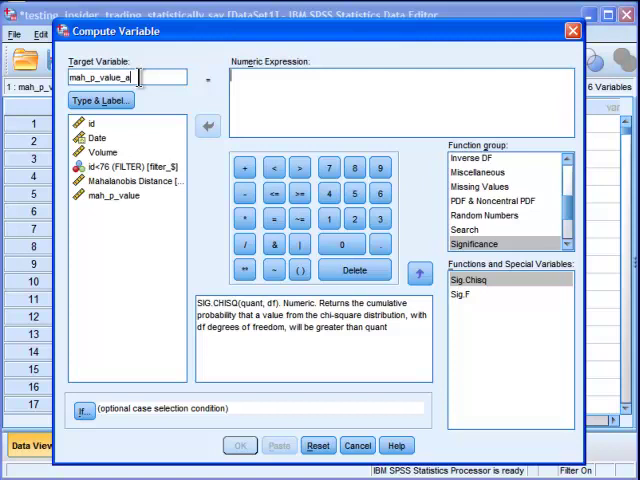
double_click(116, 196)
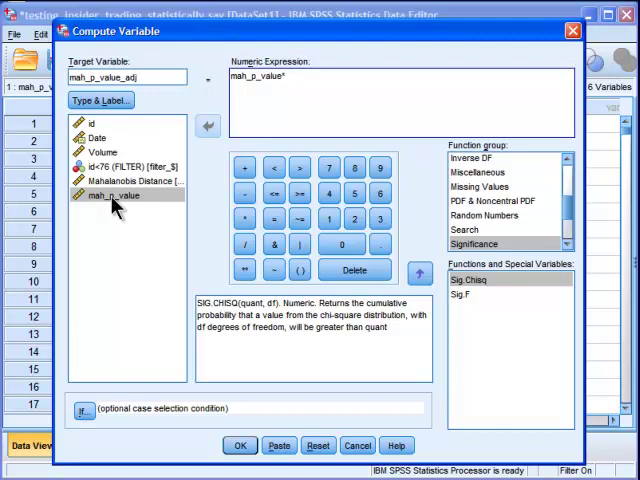
type("75")
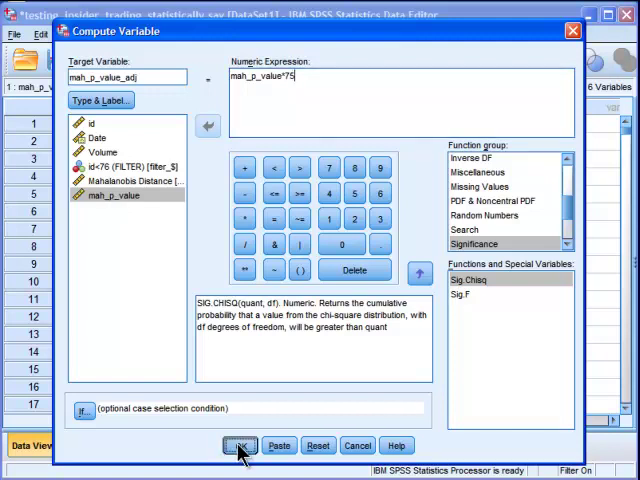
left_click(240, 444)
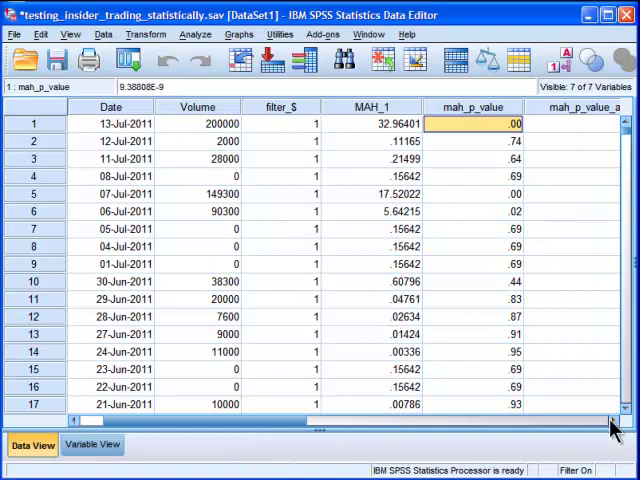
scroll("right", 3)
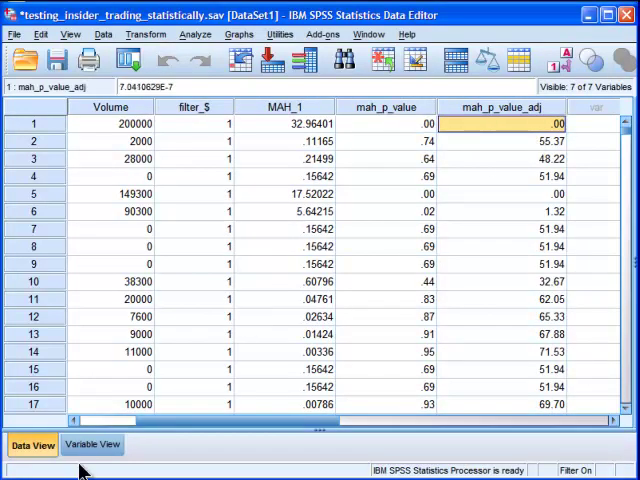
left_click(92, 444)
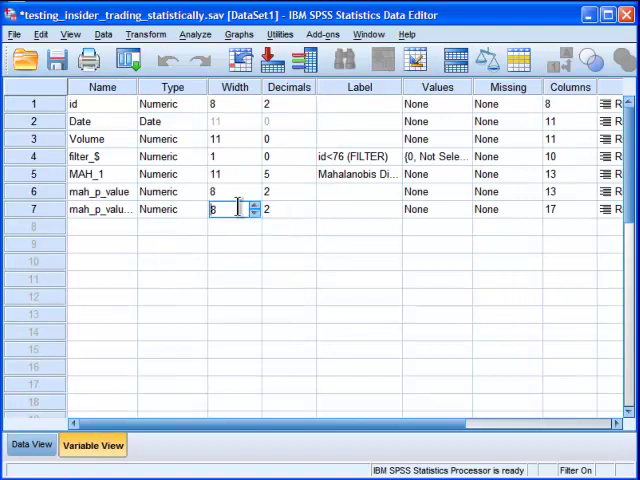
type("20")
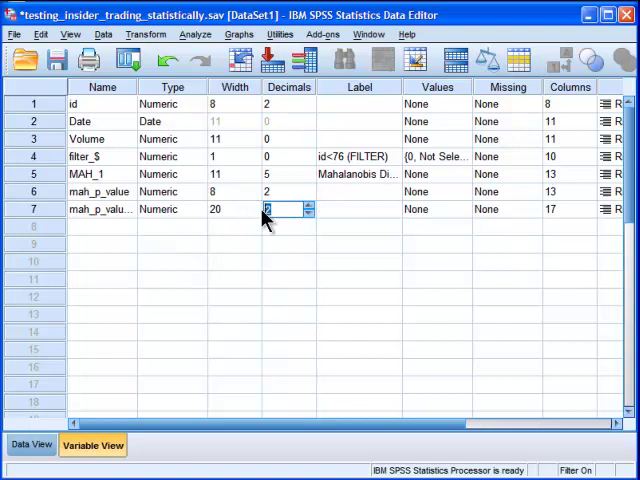
type("16")
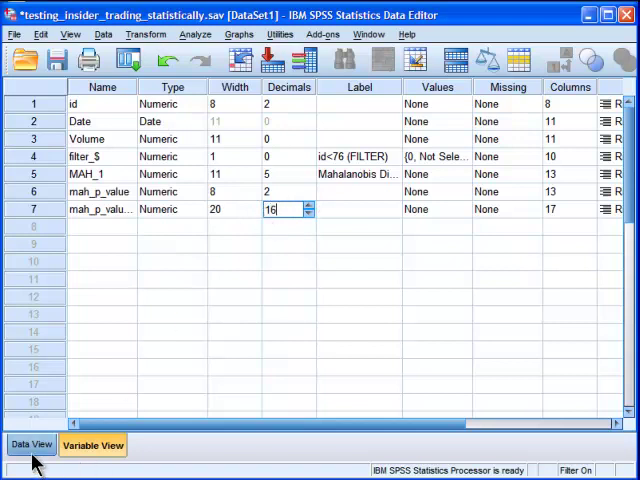
left_click(32, 444)
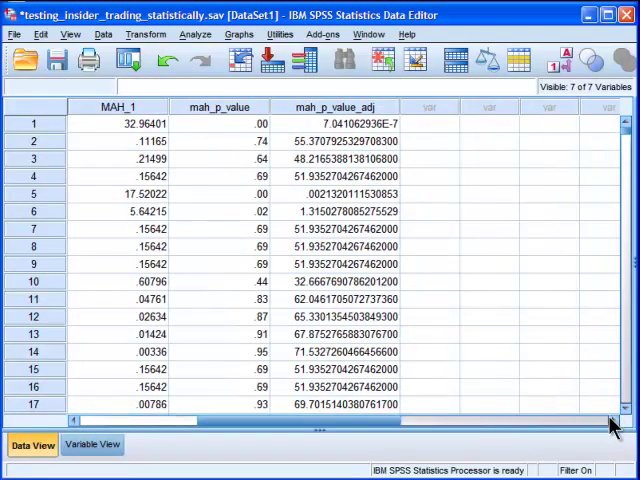
mouse_move(380, 370)
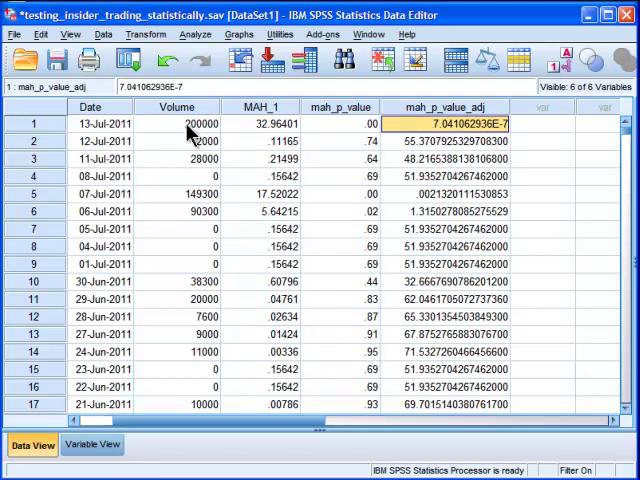
left_click(178, 122)
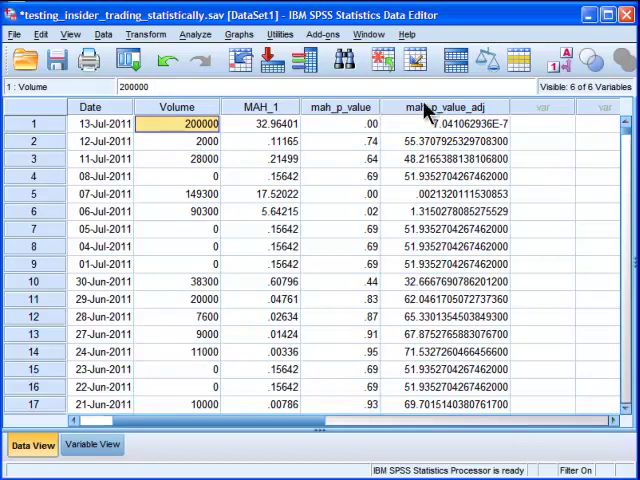
left_click(448, 122)
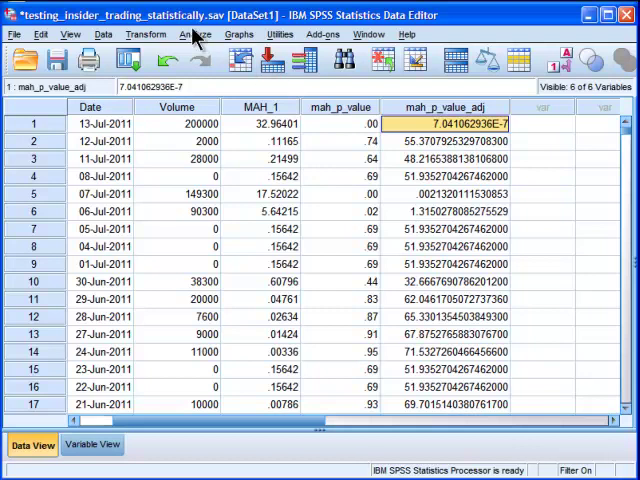
Run Frequencies on Volume with a histogram for all 1,007 cases and view the output
left_click(194, 34)
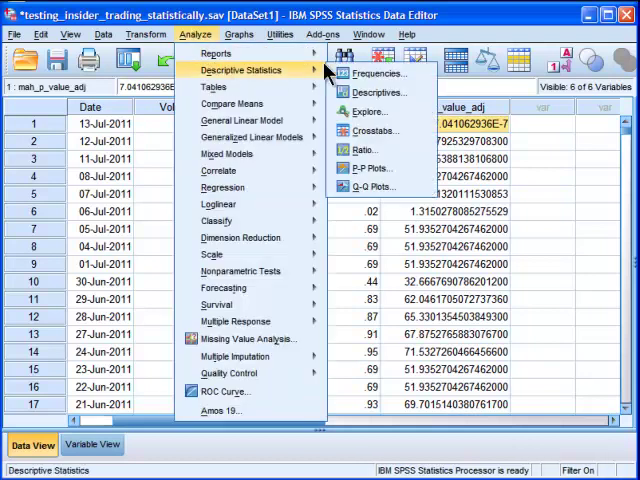
left_click(380, 72)
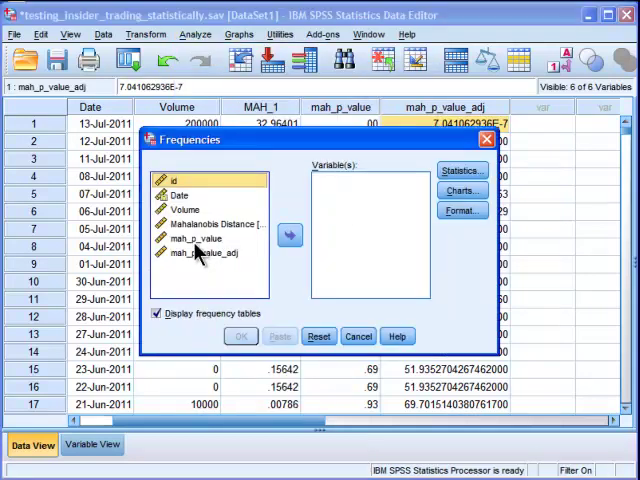
left_click(288, 234)
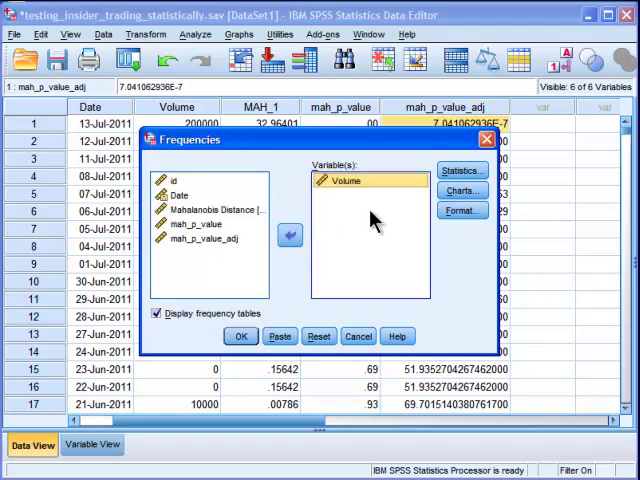
left_click(460, 192)
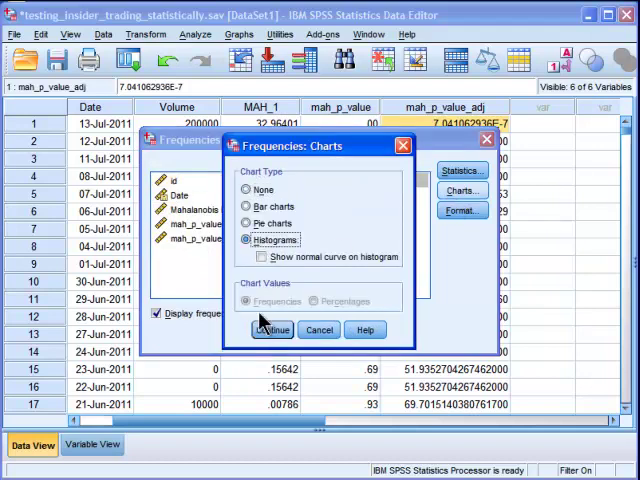
left_click(270, 328)
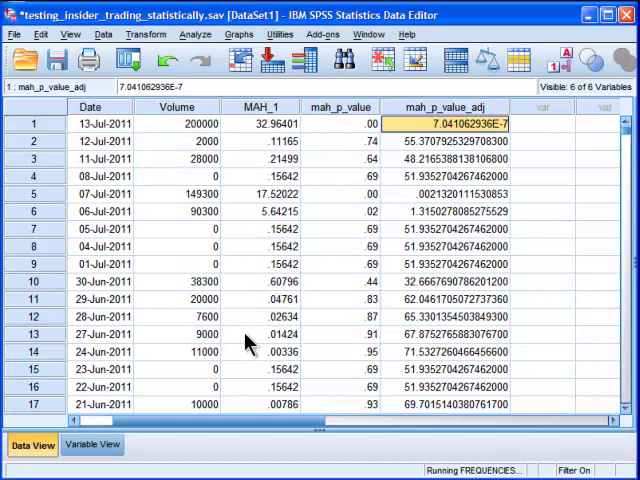
mouse_move(444, 264)
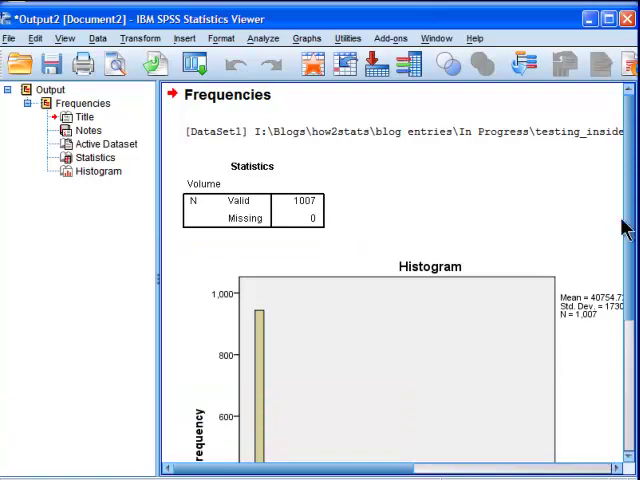
scroll("down", 3)
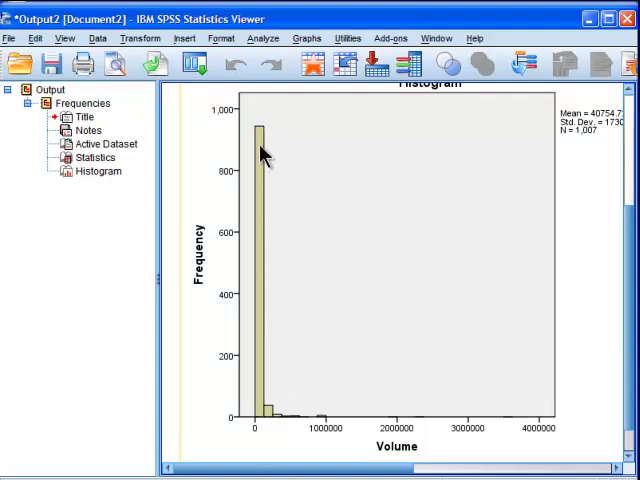
mouse_move(576, 236)
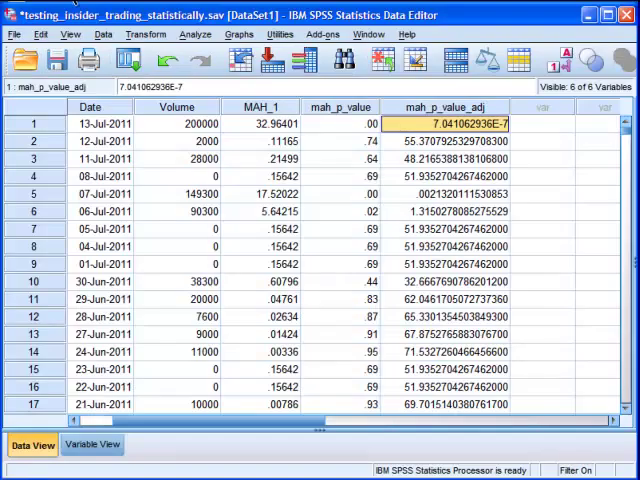
Create the filter_$ case filter and rerun Frequencies on Volume for the 75 filtered cases
left_click(104, 32)
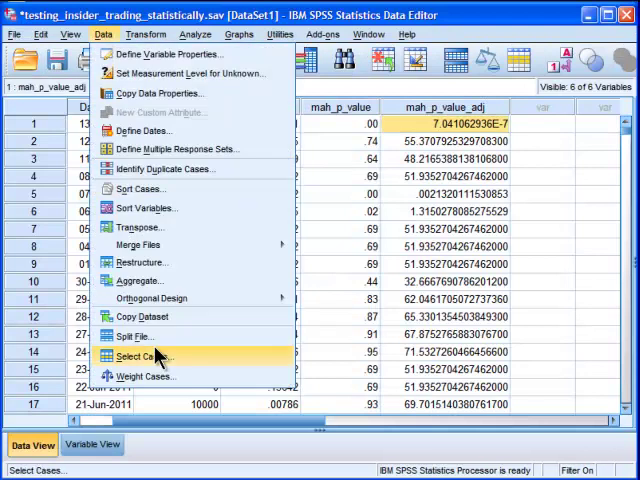
left_click(144, 356)
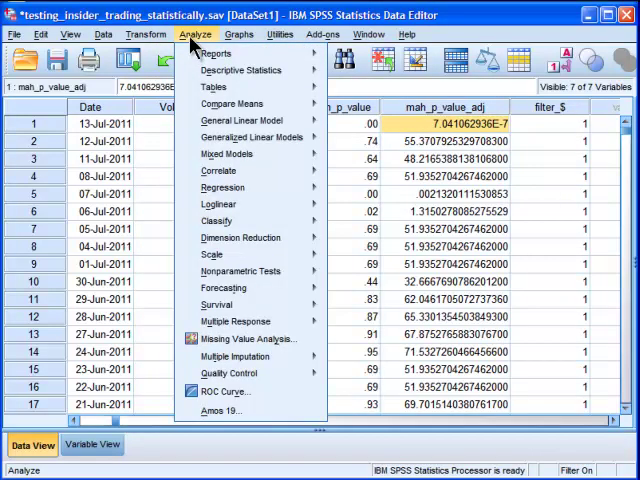
left_click(240, 70)
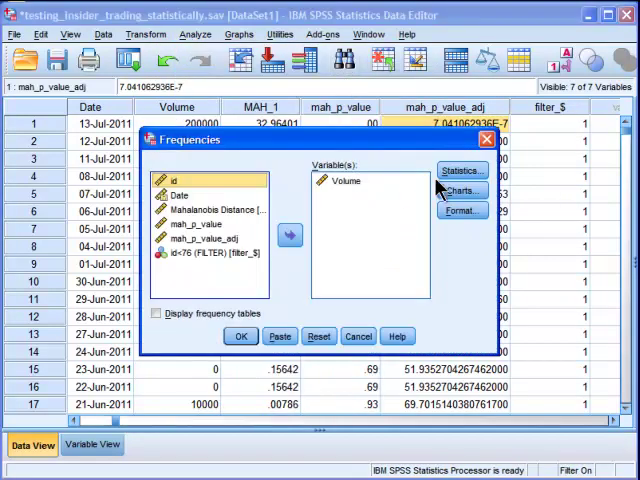
left_click(240, 336)
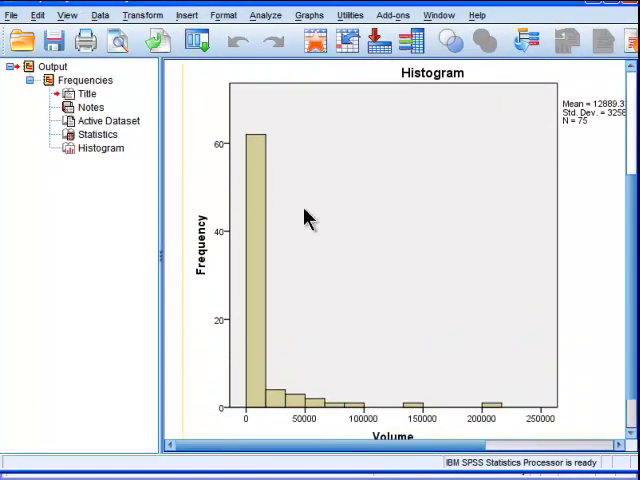
mouse_move(256, 148)
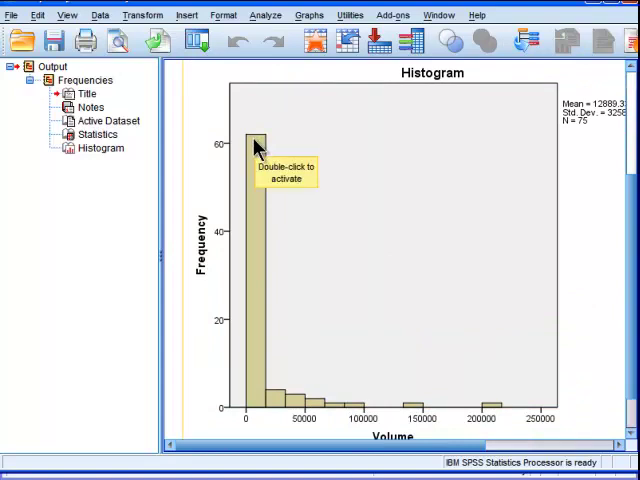
mouse_move(360, 396)
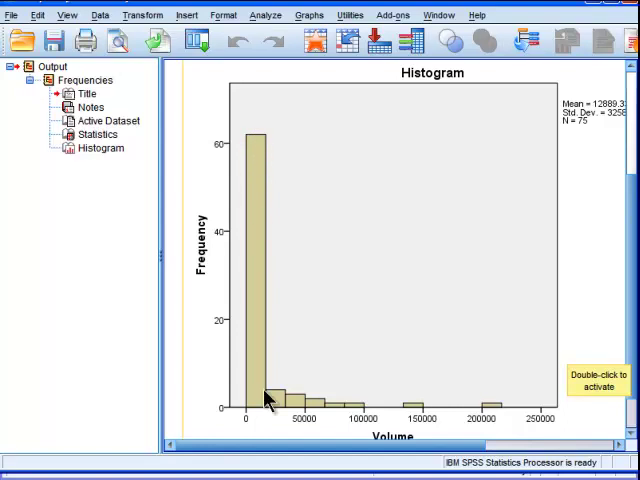
mouse_move(332, 412)
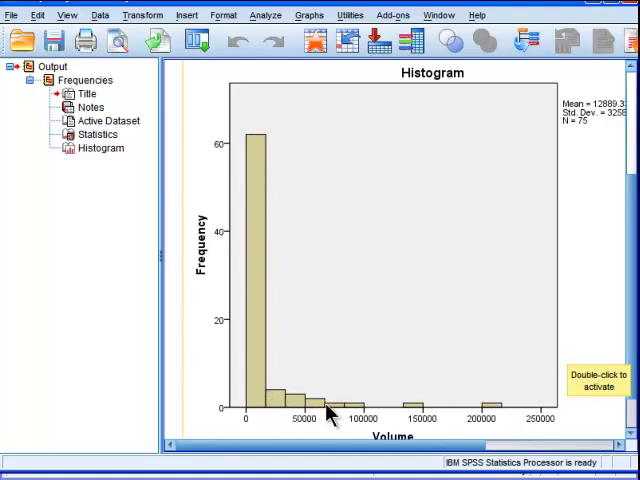
mouse_move(416, 424)
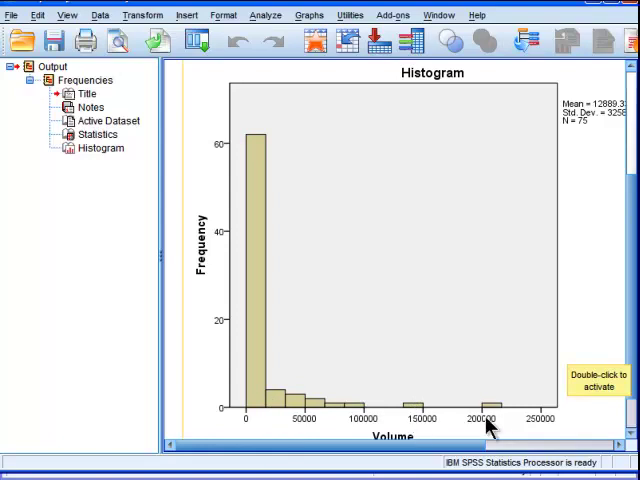
mouse_move(628, 306)
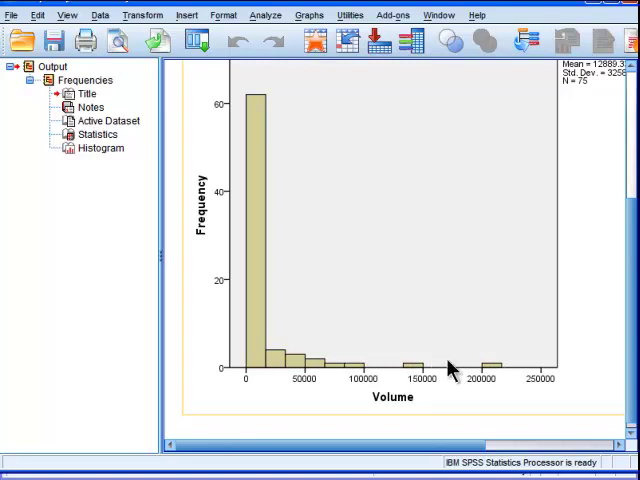
Start Explore with Volume as dependent, request M-estimators, and move to the plot options
left_click(264, 14)
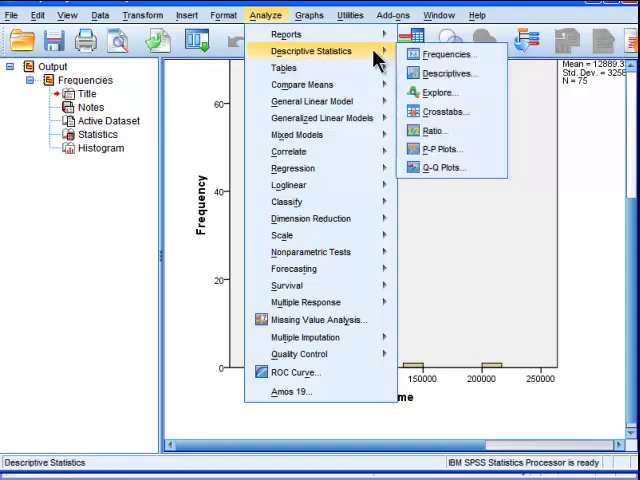
left_click(438, 92)
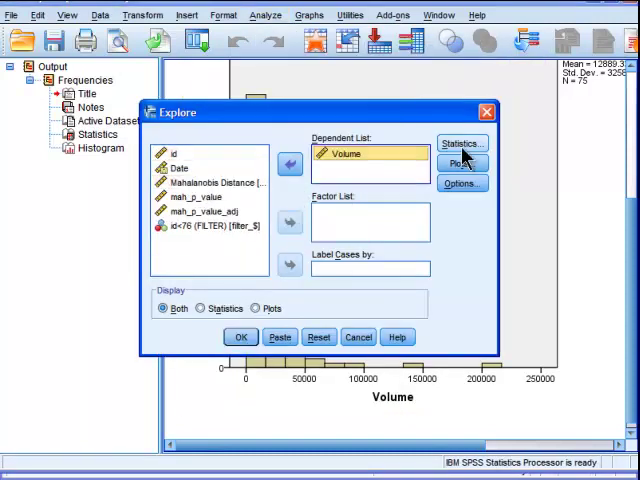
left_click(460, 144)
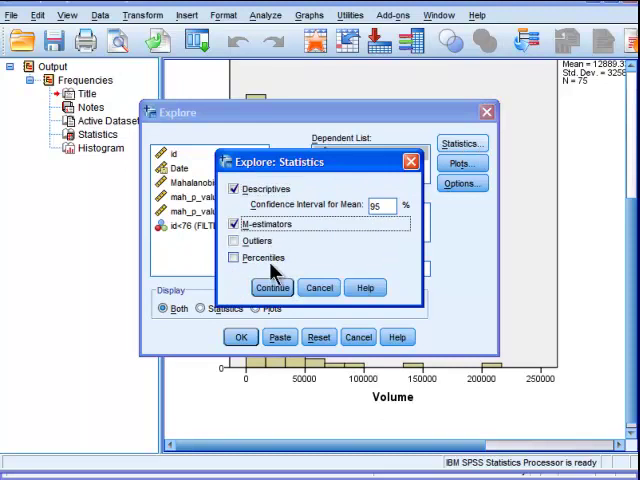
left_click(460, 164)
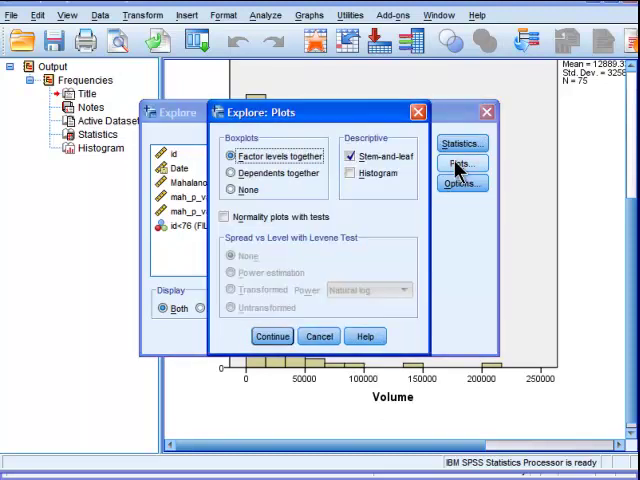